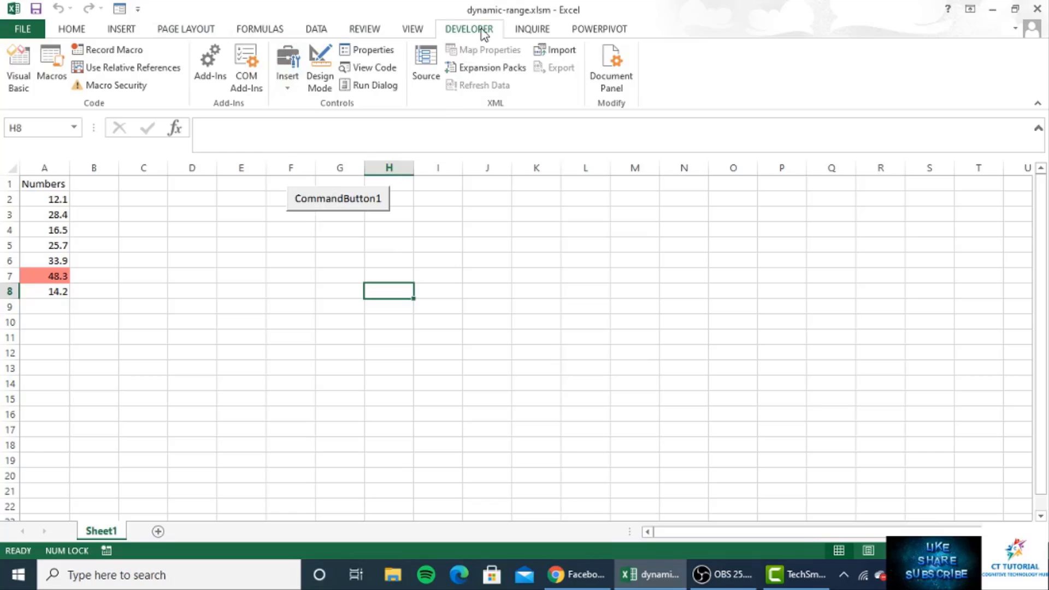
On the Developer tab, select CommandButton1 with Design Mode turned on
{"action": "left_click", "coordinate": [286, 87]}
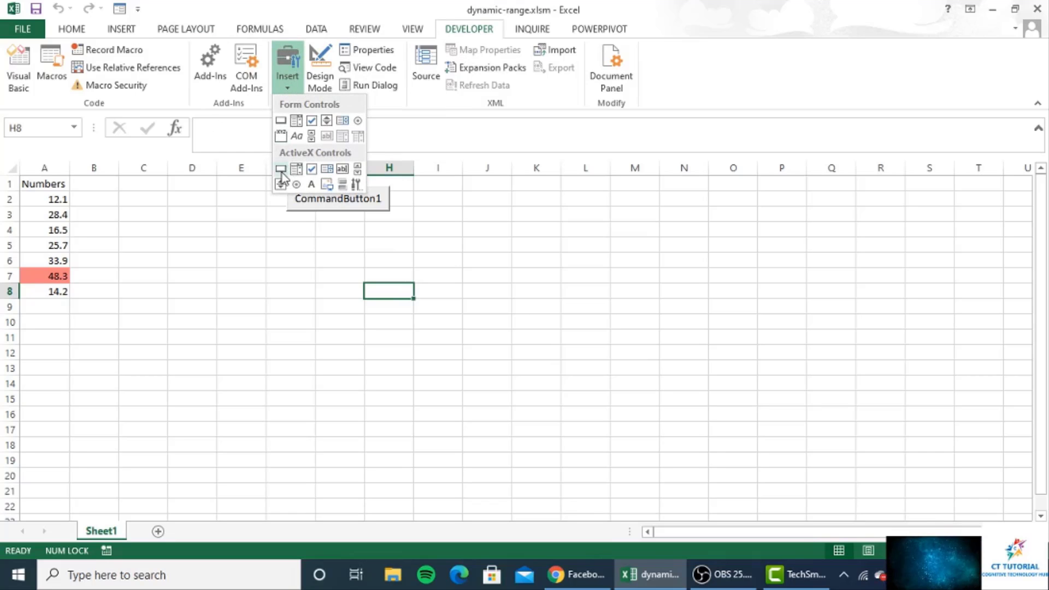
{"action": "left_click", "coordinate": [281, 169]}
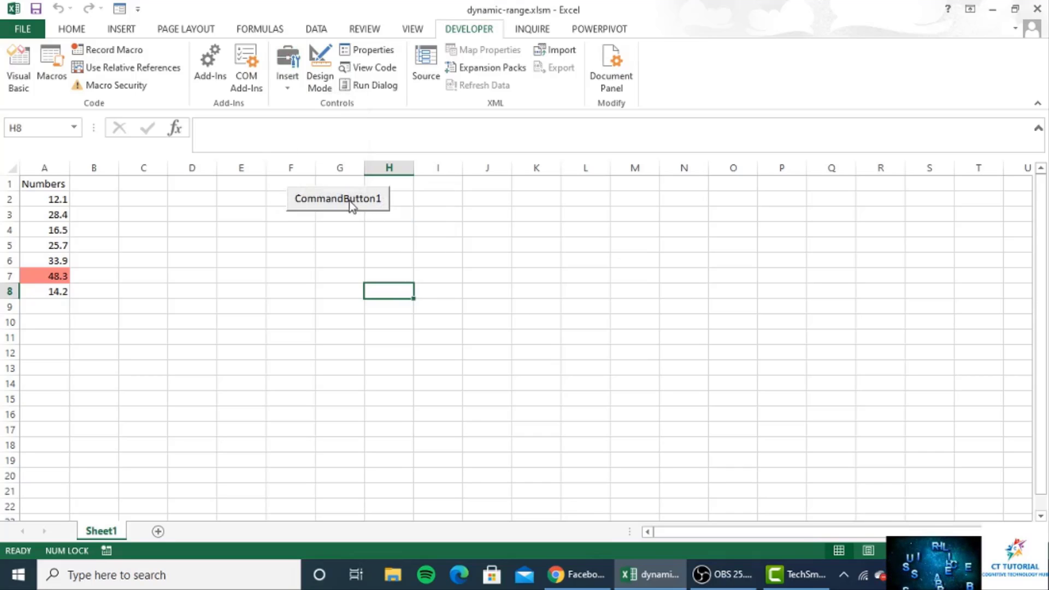
{"action": "left_click", "coordinate": [337, 197]}
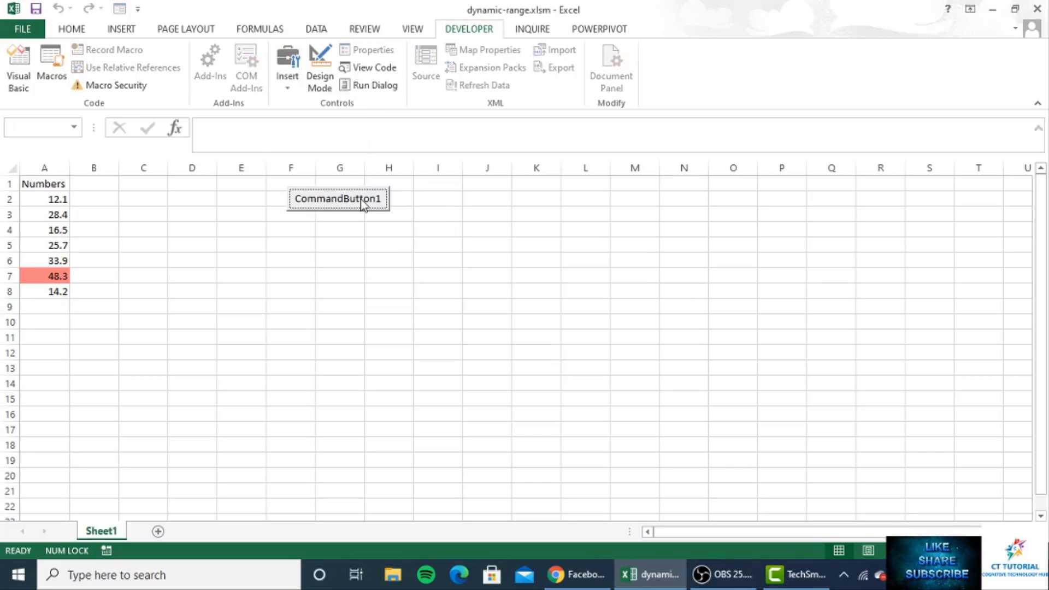
{"action": "left_click", "coordinate": [319, 67]}
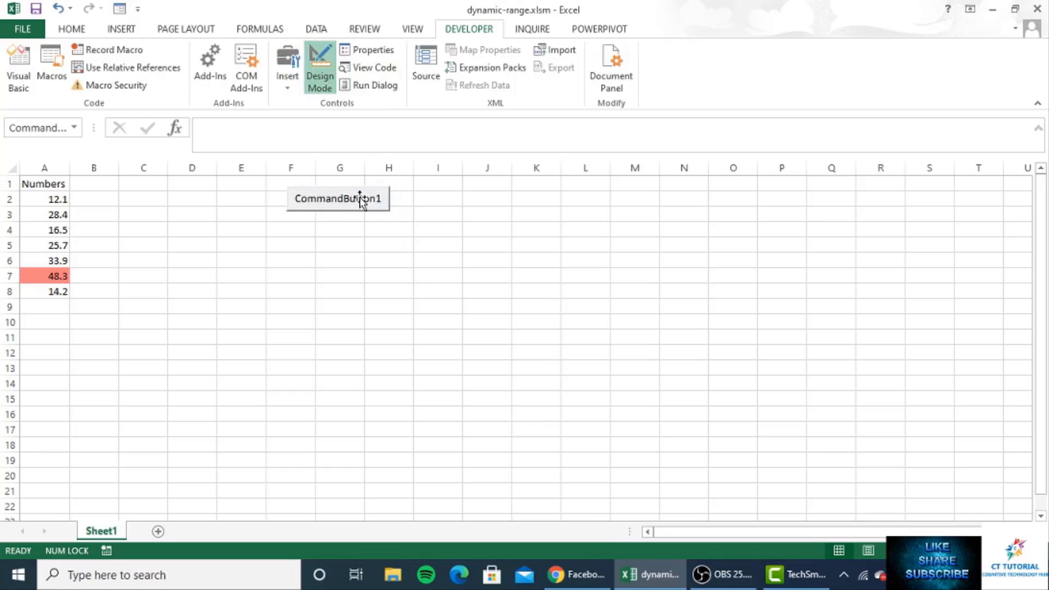
Switch to the Visual Basic editor window showing the button's click macro beside Excel
{"action": "left_click", "coordinate": [337, 197]}
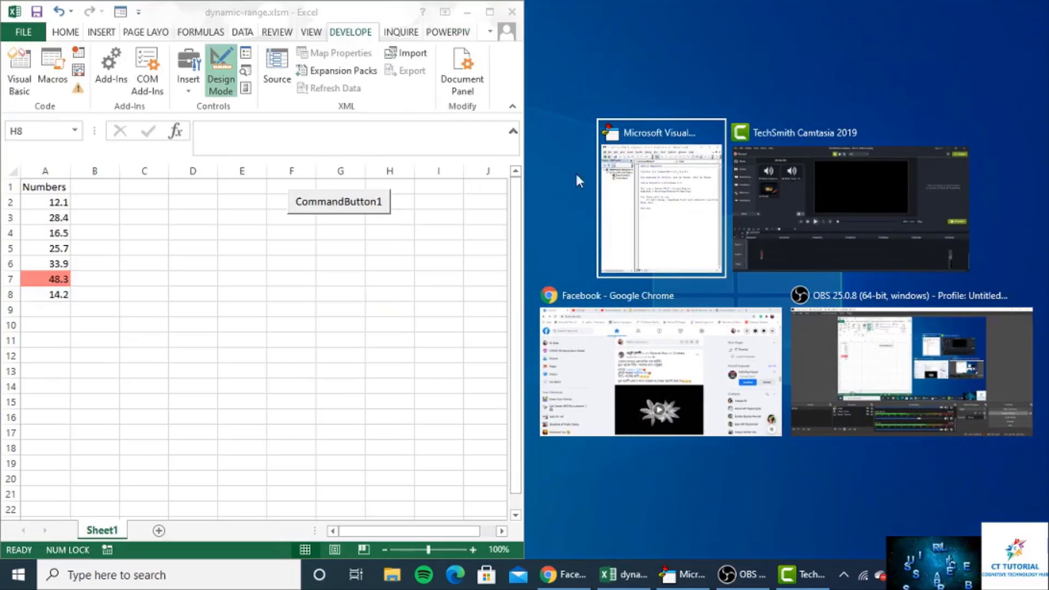
{"action": "left_click", "coordinate": [659, 200]}
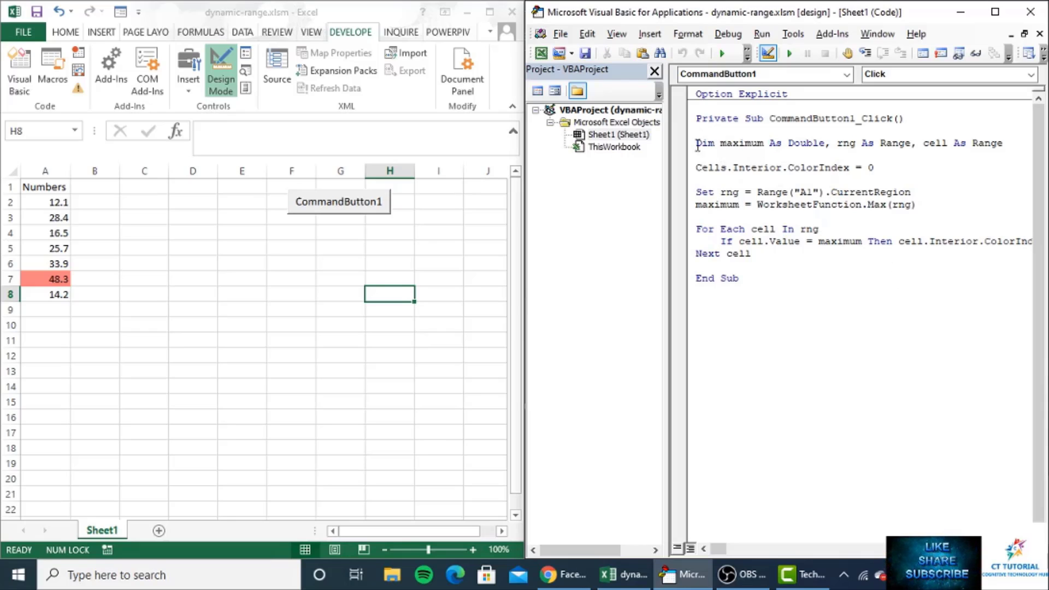
{"action": "left_click_drag", "start_coordinate": [695, 142], "coordinate": [828, 143]}
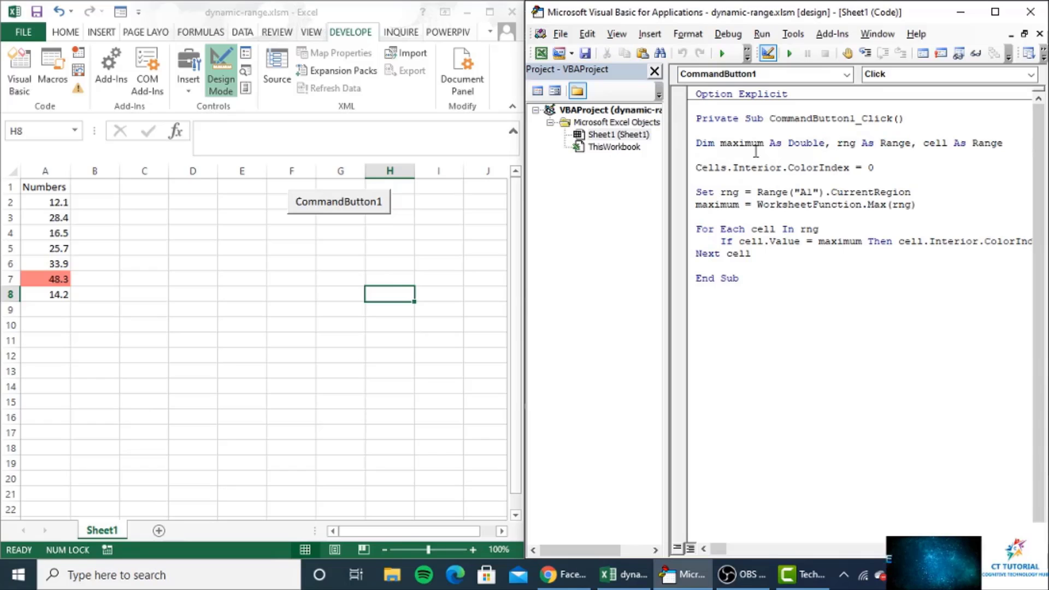
{"action": "double_click", "coordinate": [742, 143]}
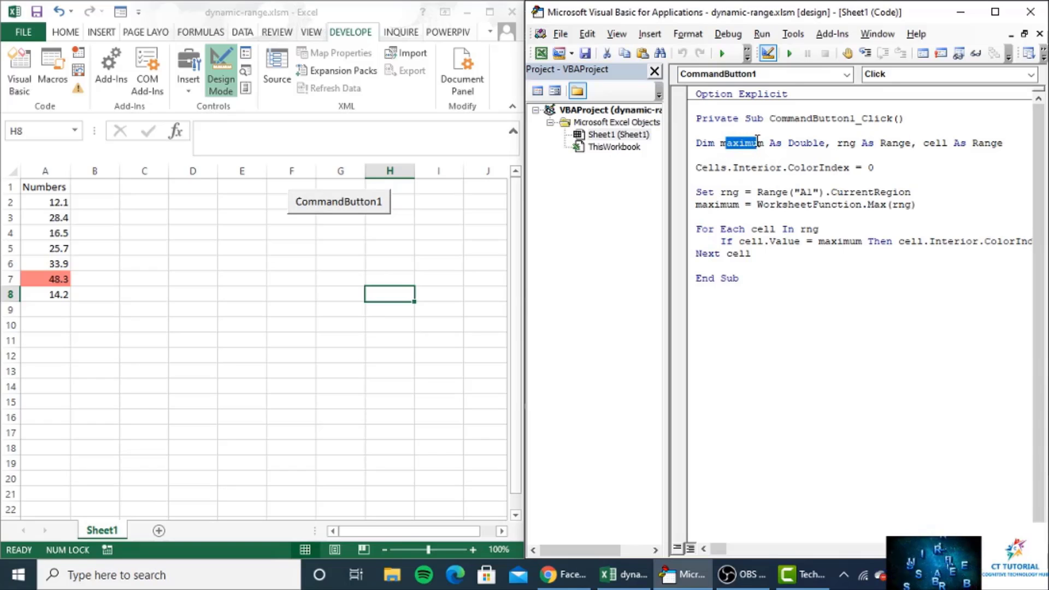
{"action": "mouse_move", "coordinate": [20, 244]}
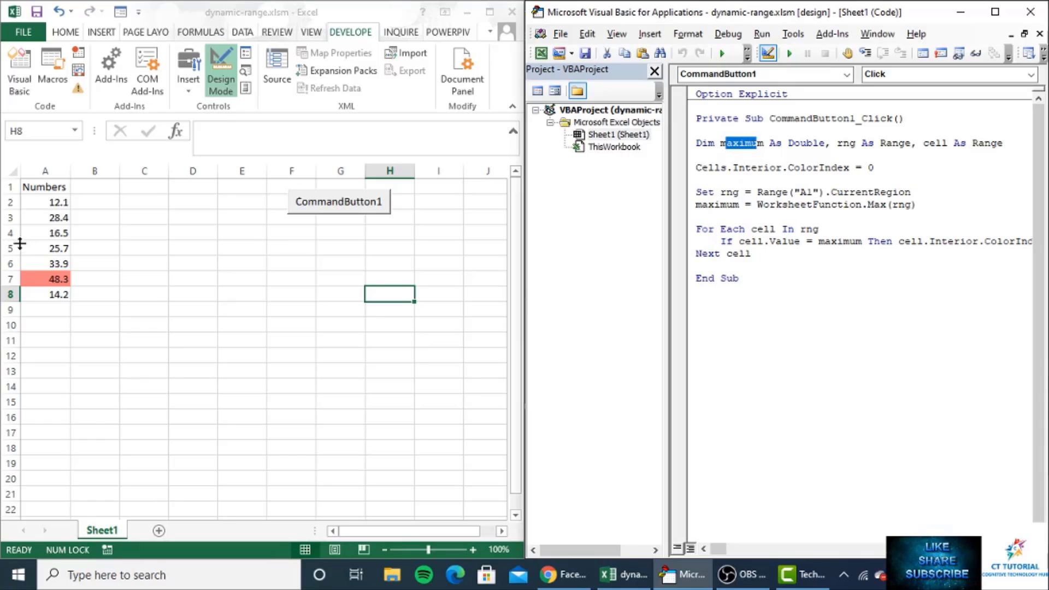
{"action": "mouse_move", "coordinate": [70, 233]}
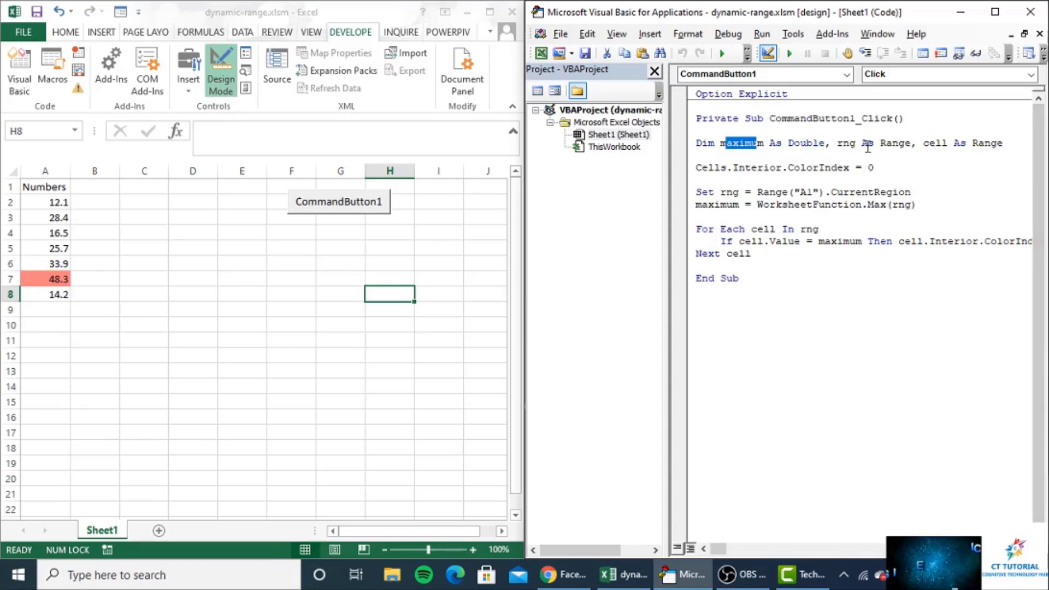
{"action": "left_click", "coordinate": [901, 146]}
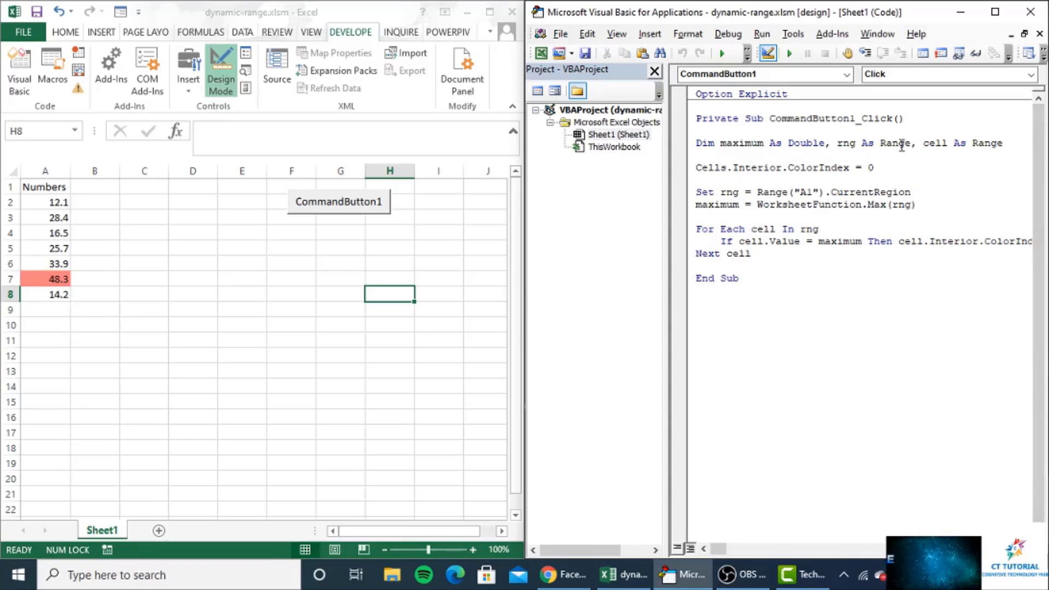
{"action": "mouse_move", "coordinate": [129, 301]}
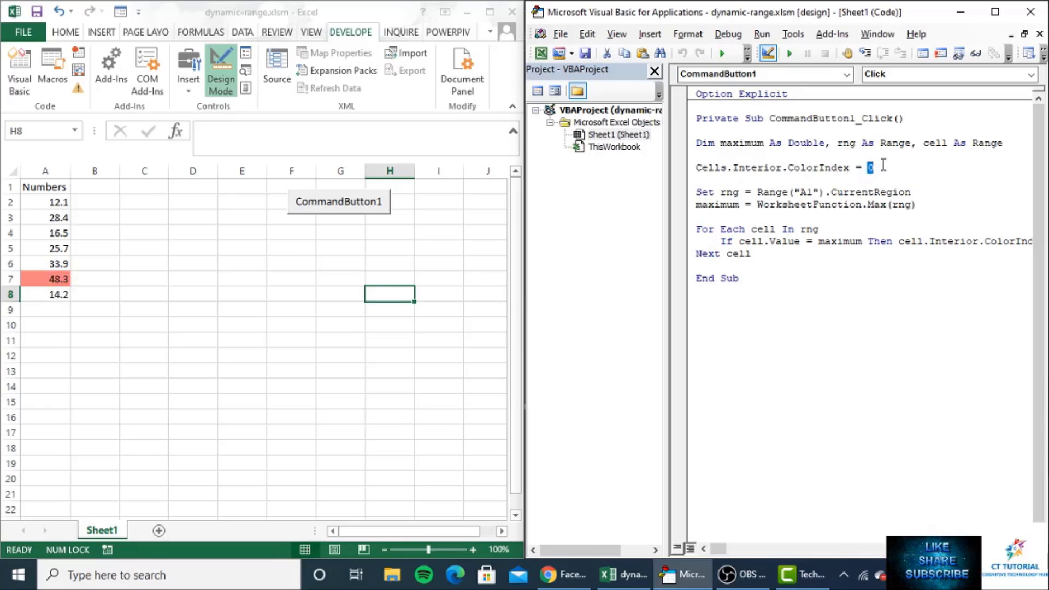
Enter colour index 22 in the macro's cell-colouring line
{"action": "type", "text": "22"}
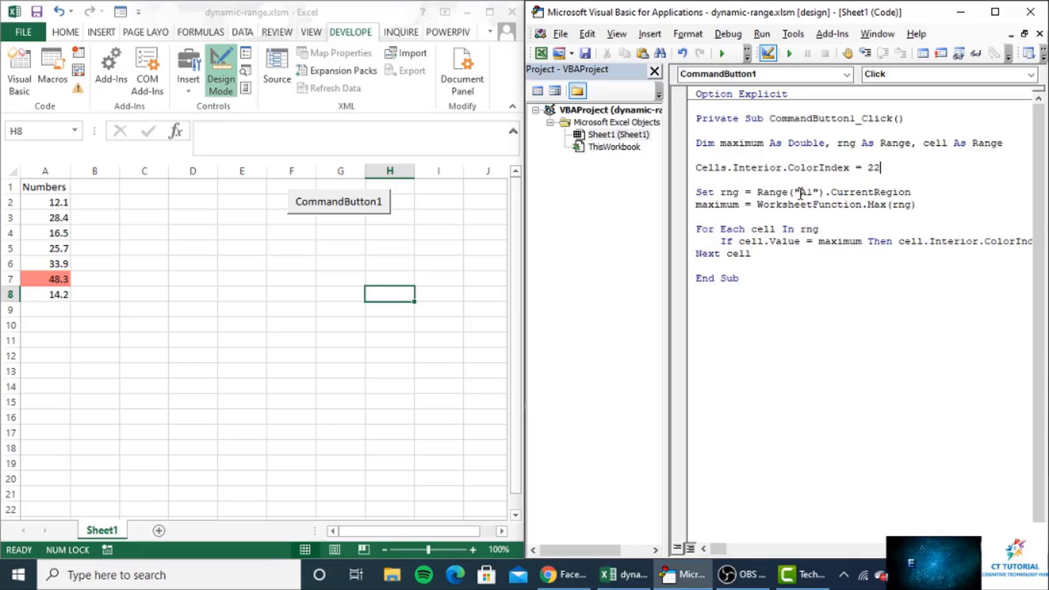
{"action": "mouse_move", "coordinate": [132, 289]}
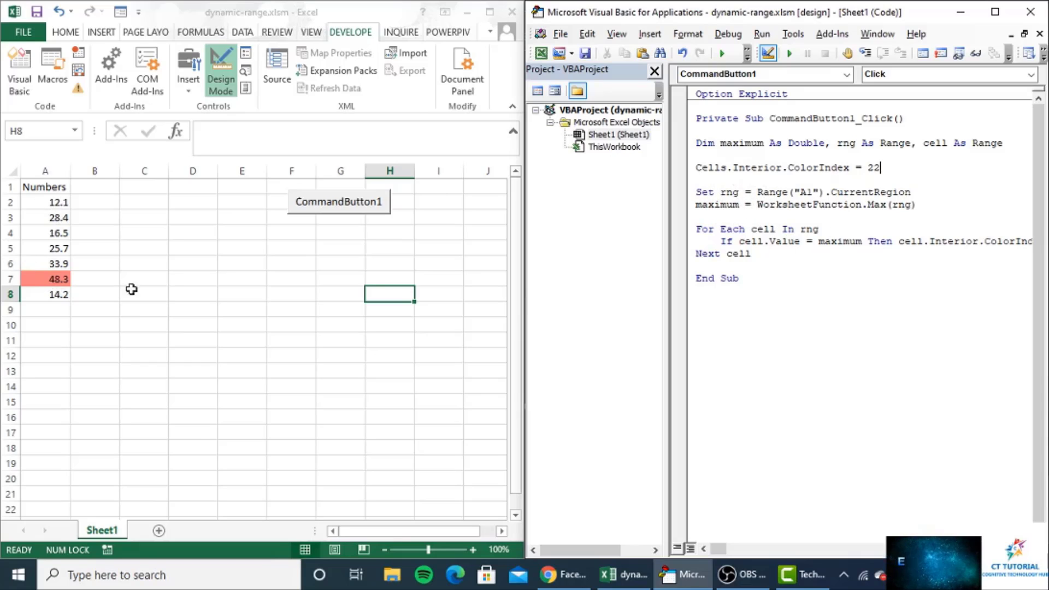
{"action": "mouse_move", "coordinate": [727, 226]}
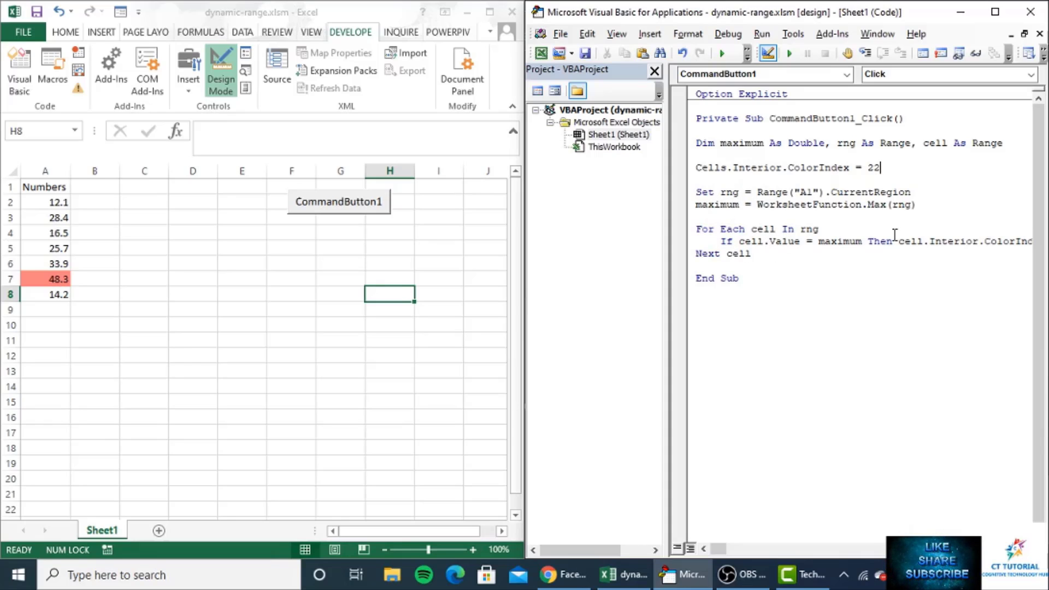
{"action": "mouse_move", "coordinate": [854, 221]}
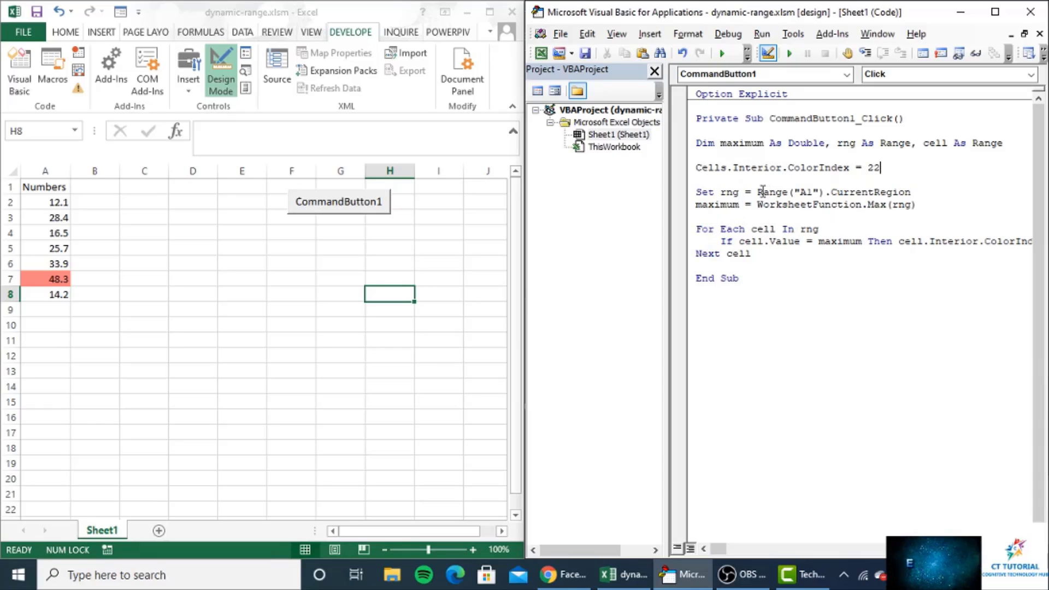
{"action": "mouse_move", "coordinate": [55, 193]}
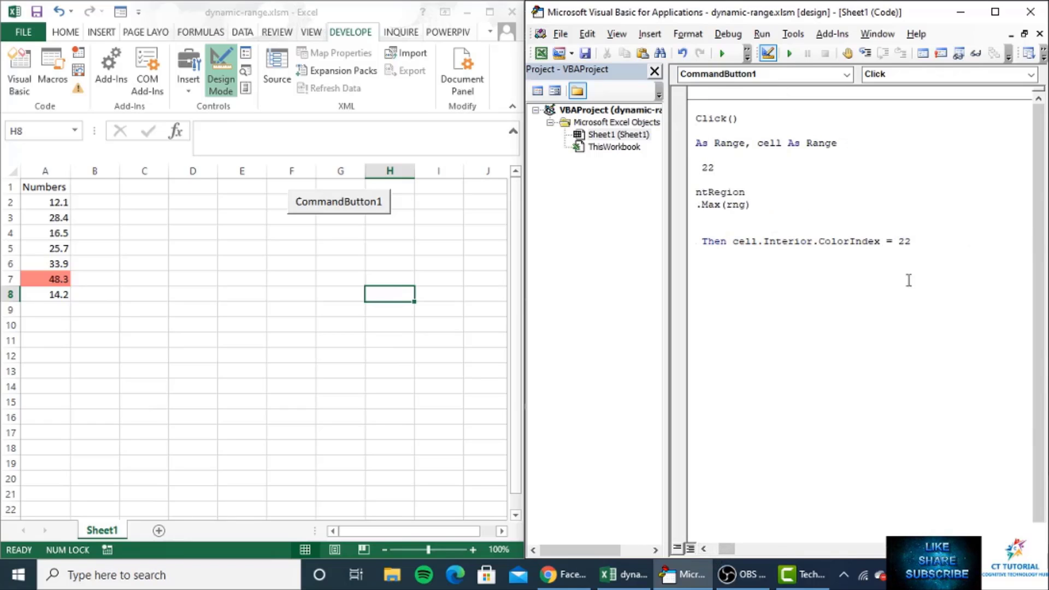
Change Cells.Interior.ColorIndex from 22 back to 0 and scroll code to line starts
{"action": "double_click", "coordinate": [903, 241]}
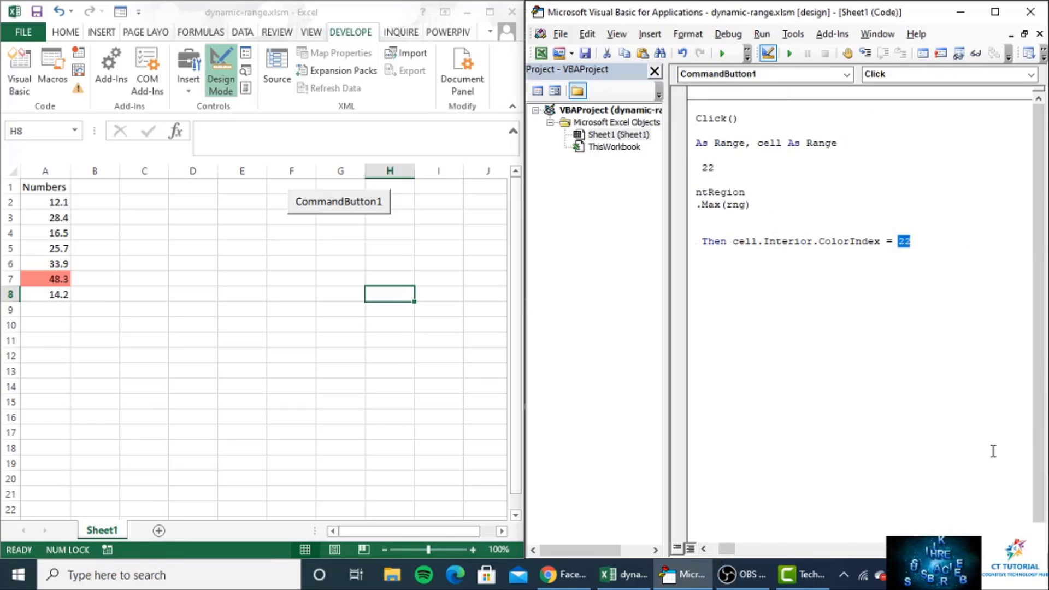
{"action": "scroll", "scroll_direction": "left", "scroll_amount": 3}
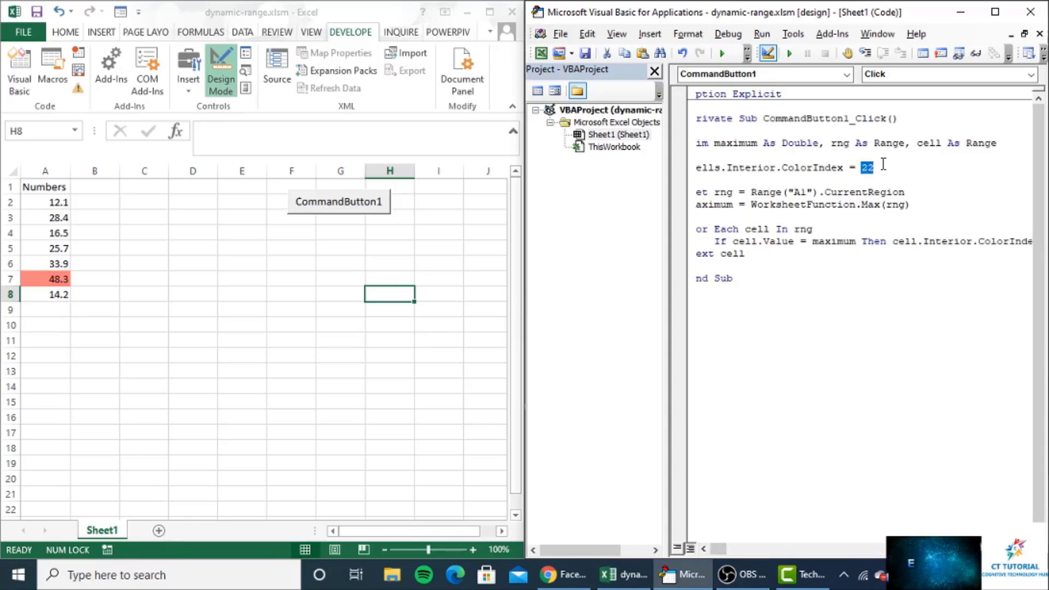
{"action": "type", "text": "0"}
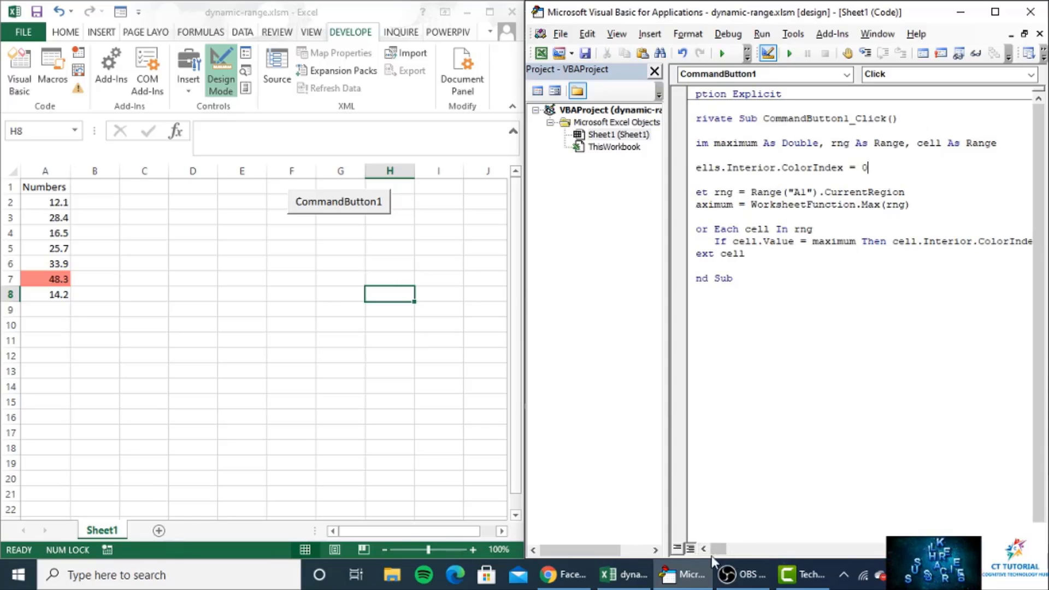
{"action": "left_click", "coordinate": [707, 549]}
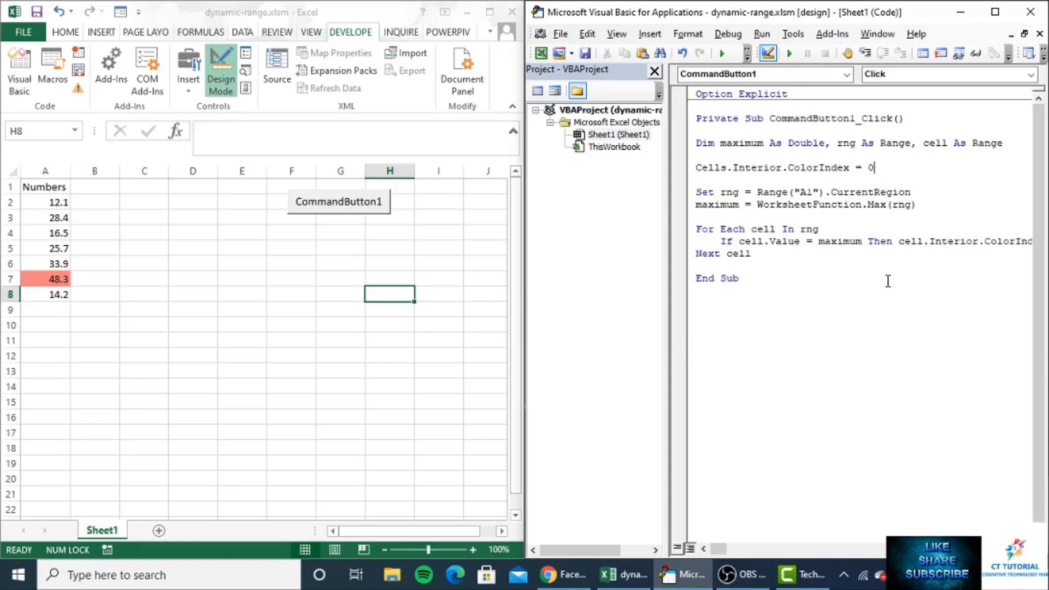
{"action": "mouse_move", "coordinate": [775, 287]}
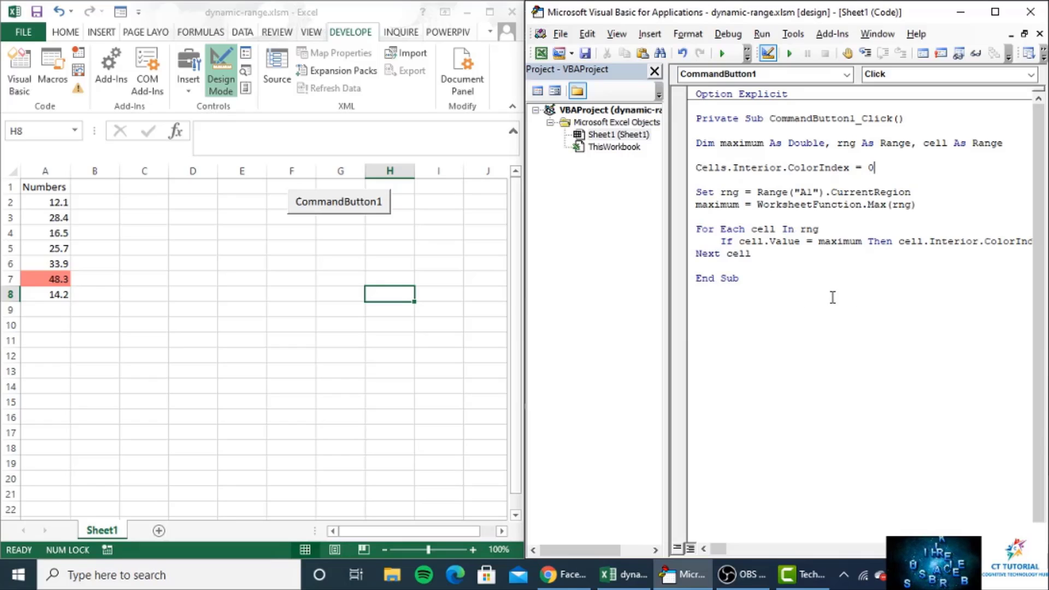
{"action": "mouse_move", "coordinate": [348, 209]}
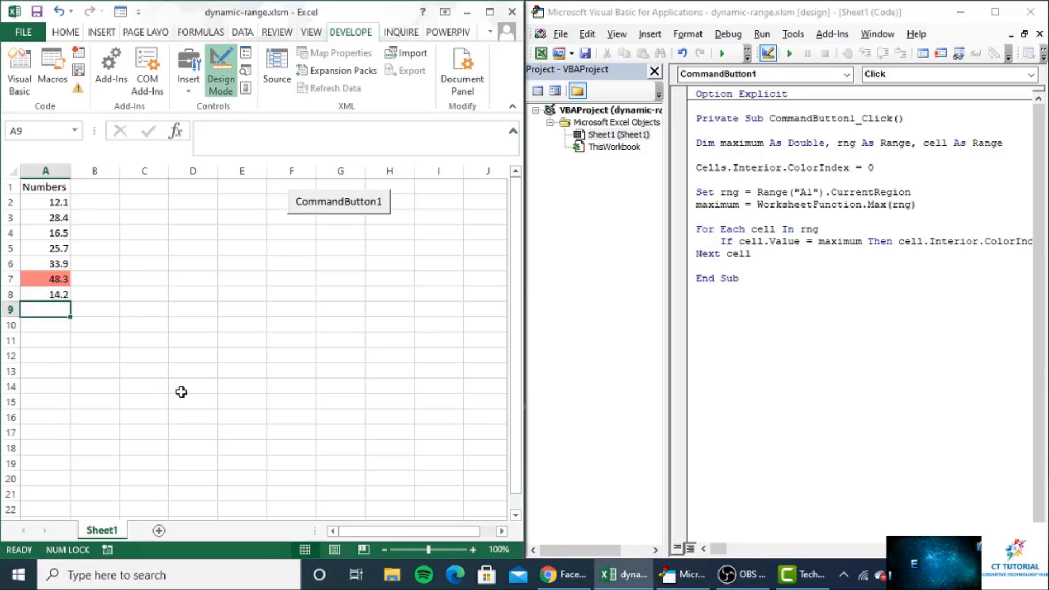
Enter 68 in A9 and run CommandButton1 so 68 is highlighted
{"action": "type", "text": "68"}
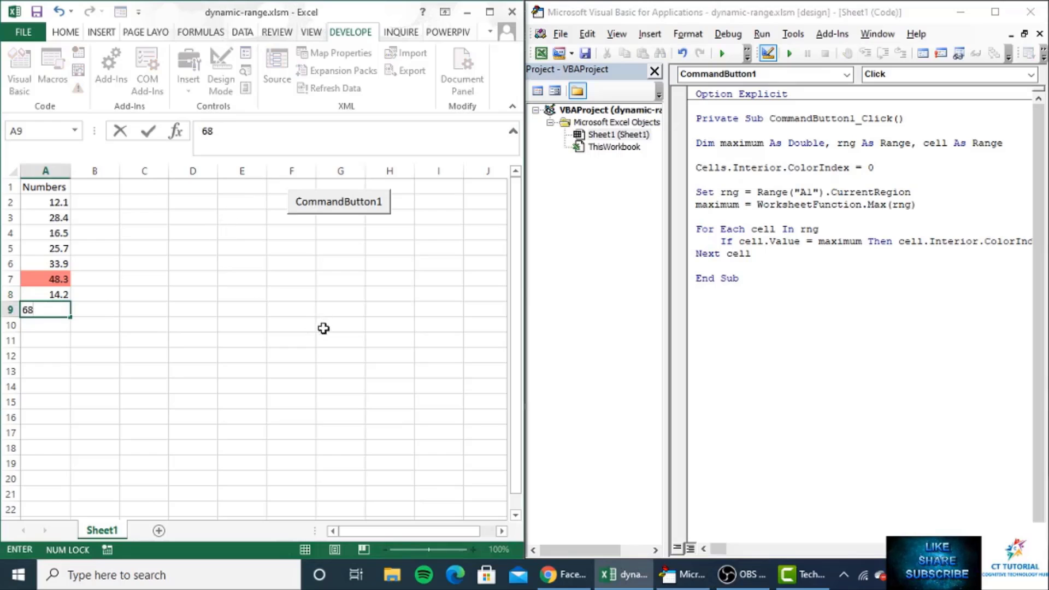
{"action": "left_click", "coordinate": [221, 67]}
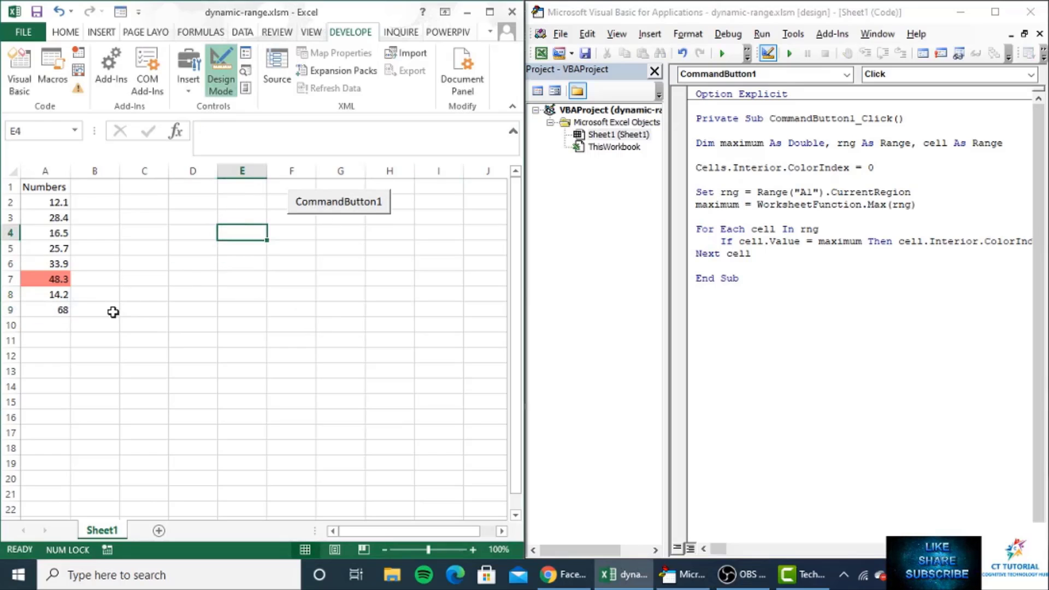
{"action": "mouse_move", "coordinate": [45, 315]}
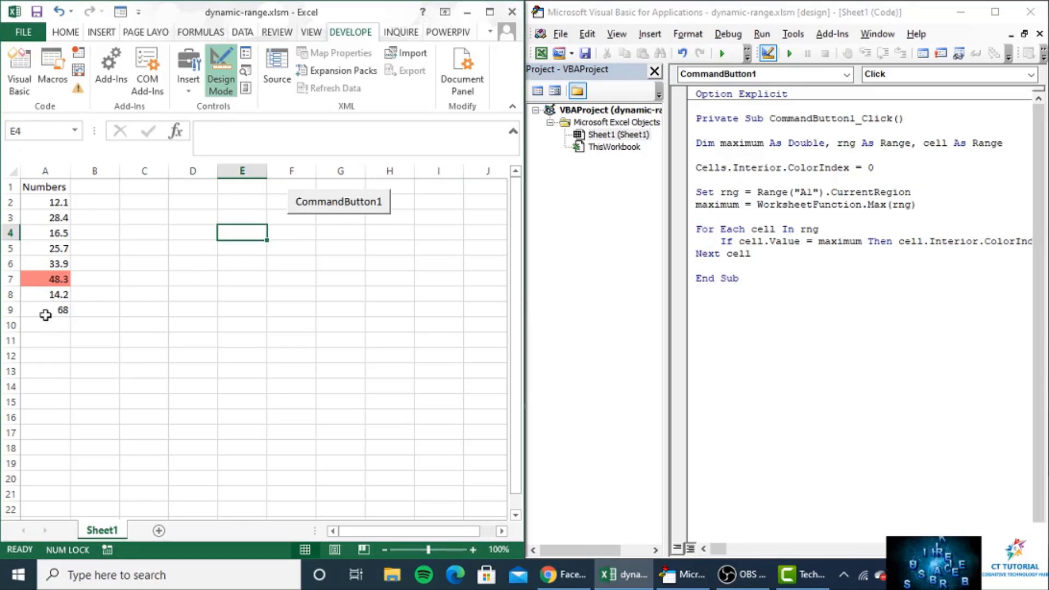
{"action": "mouse_move", "coordinate": [72, 319]}
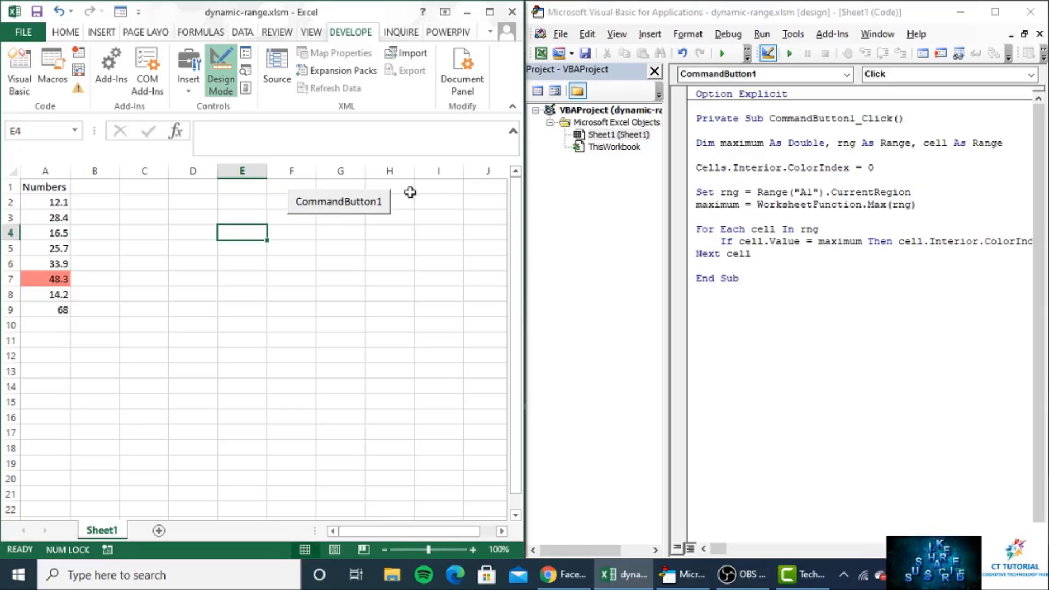
{"action": "left_click", "coordinate": [220, 67]}
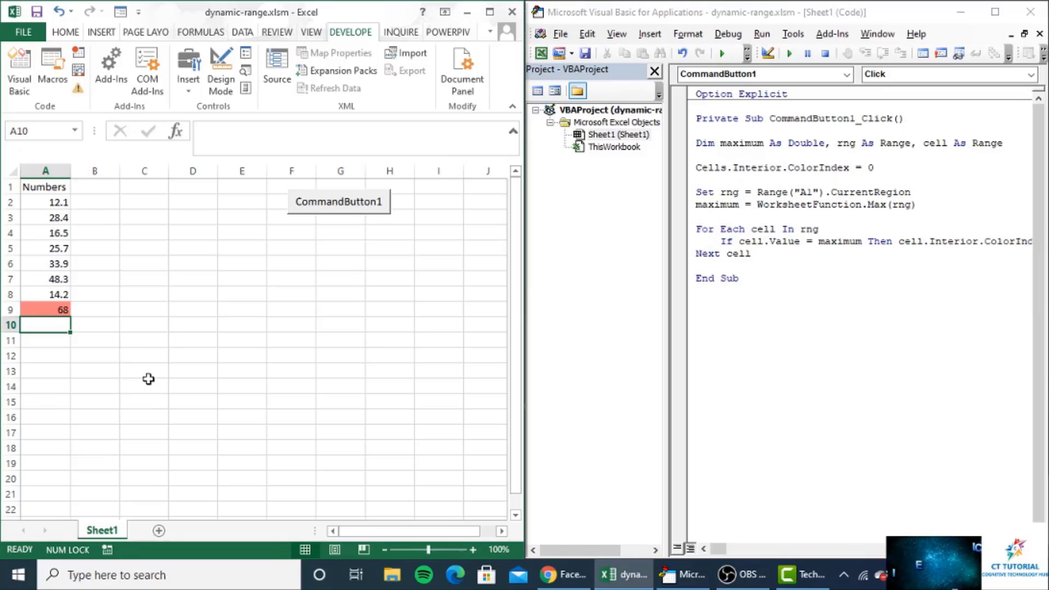
Enter 89 in A10 below 68 and commit the value
{"action": "type", "text": "89"}
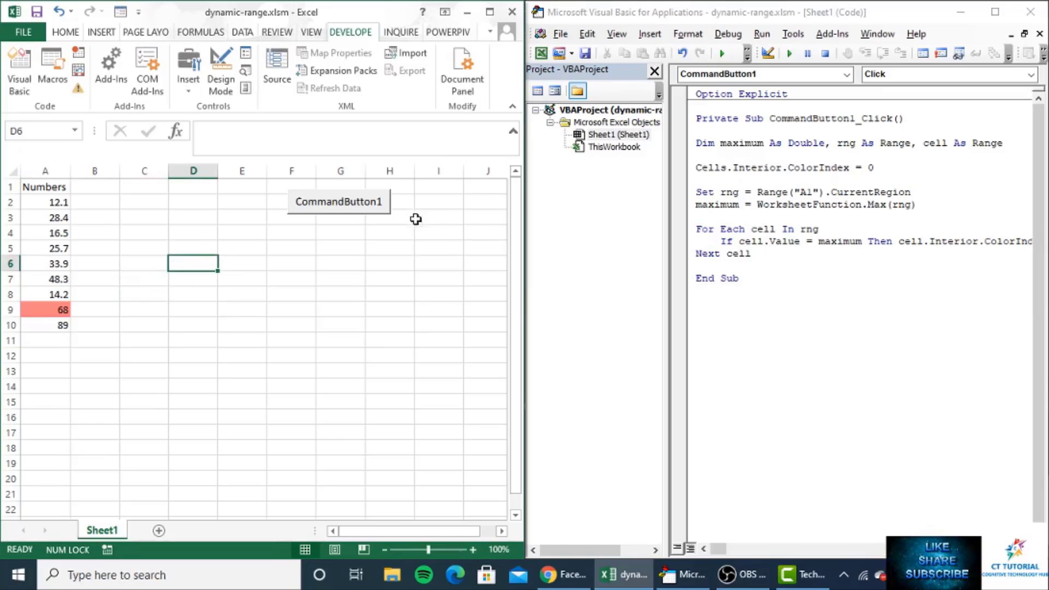
{"action": "left_click", "coordinate": [338, 201]}
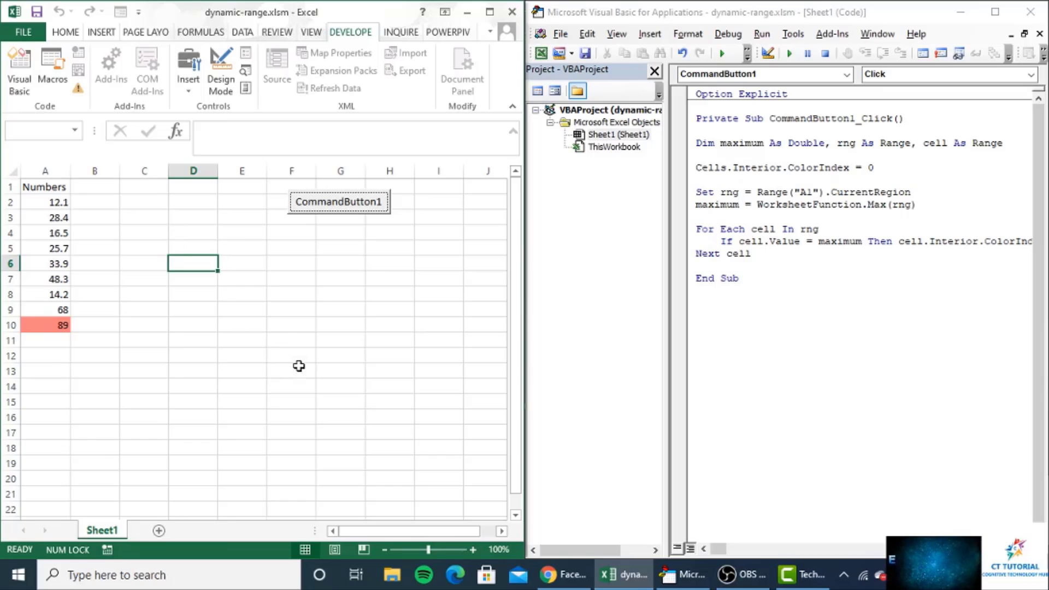
{"action": "mouse_move", "coordinate": [301, 364]}
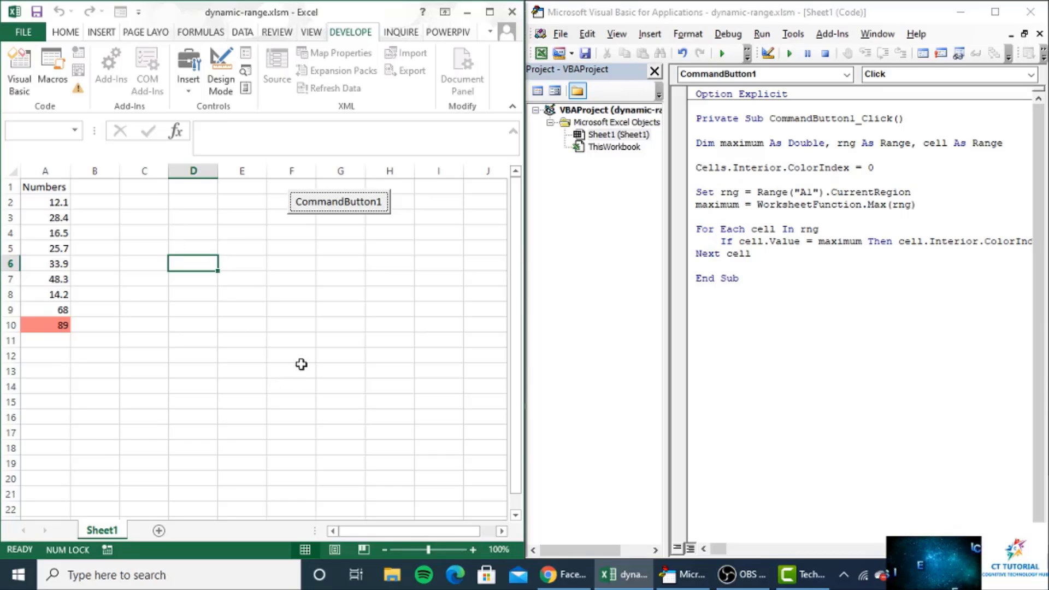
{"action": "mouse_move", "coordinate": [320, 357]}
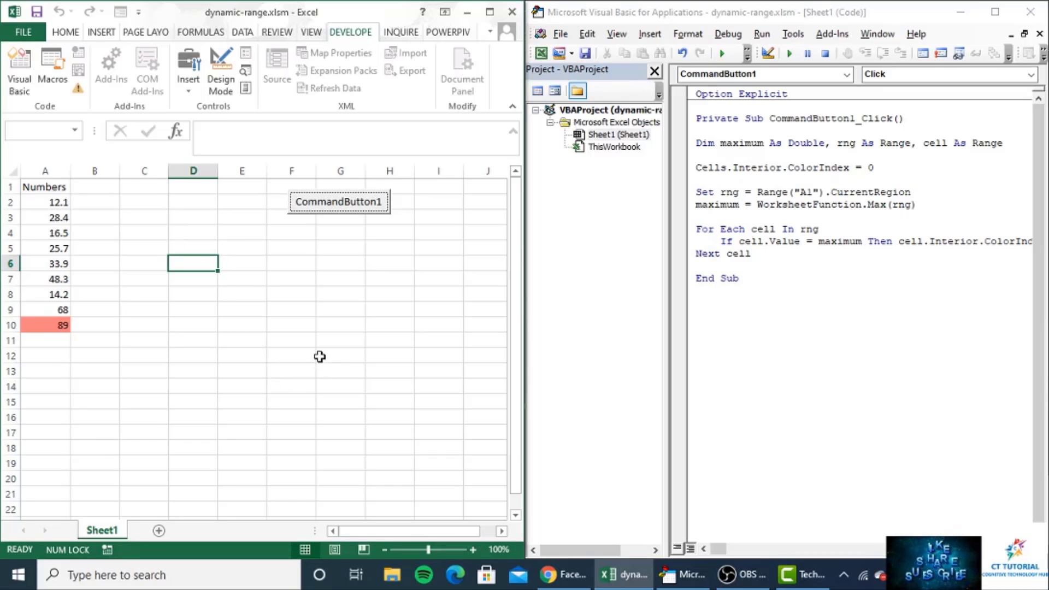